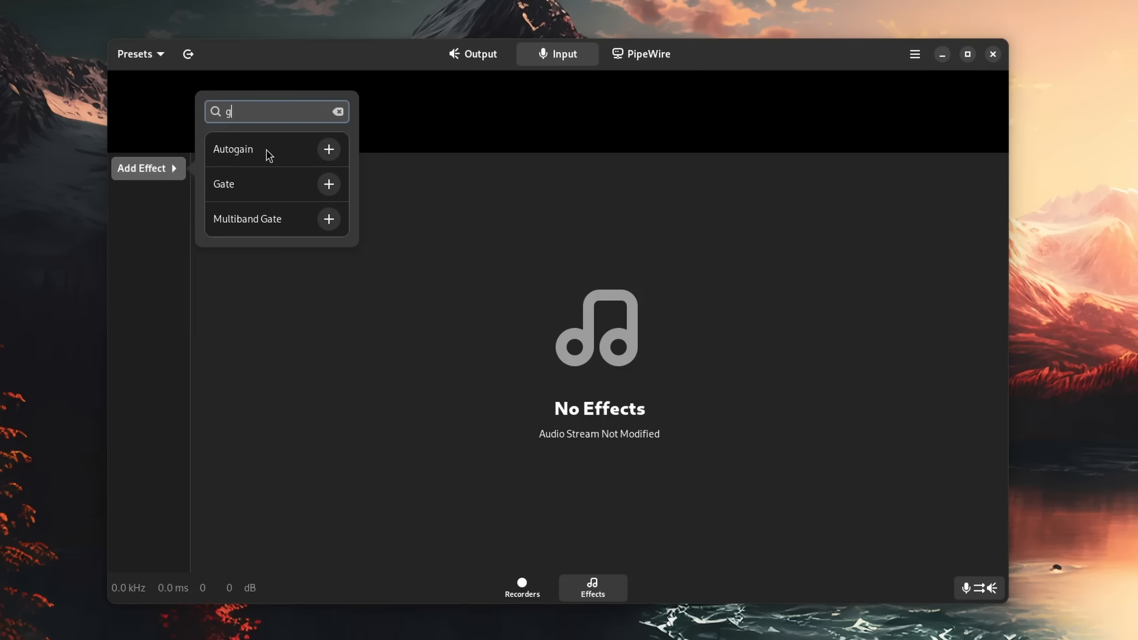
Step: Add Gate and Compressor to the input chain via 'gate' and 'com' searches, then clear the search
type("ate")
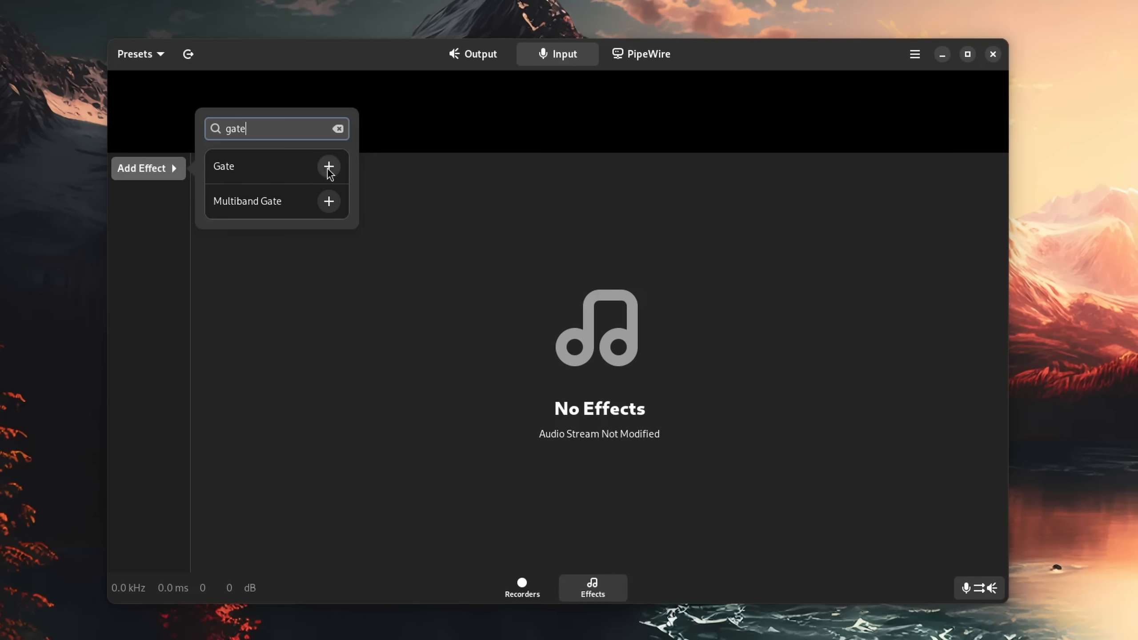
left_click(329, 168)
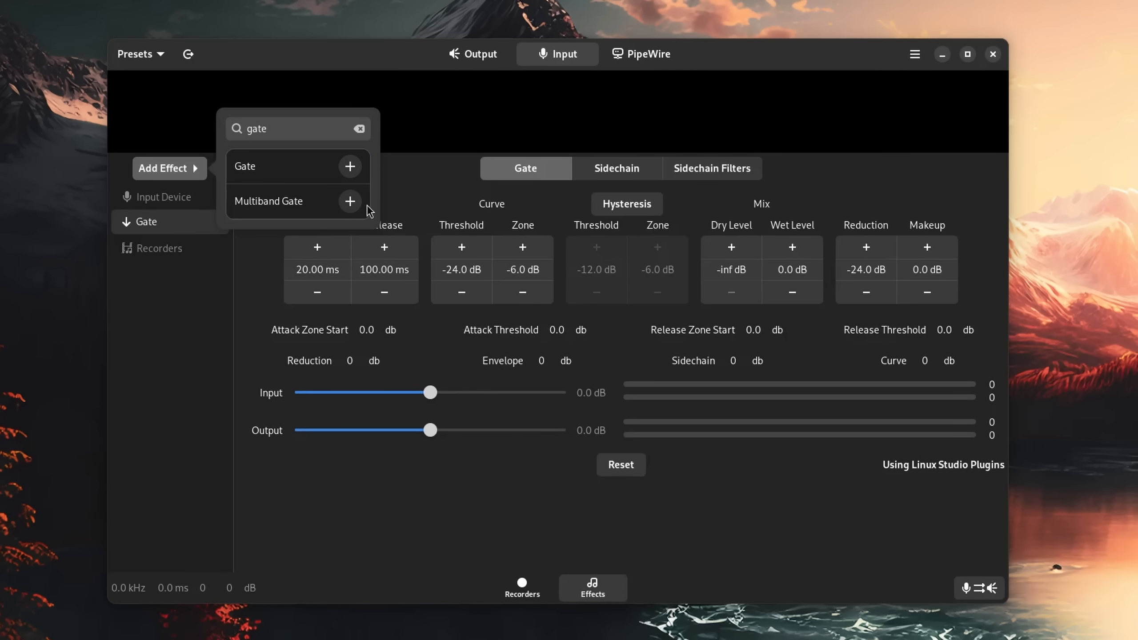
type("com")
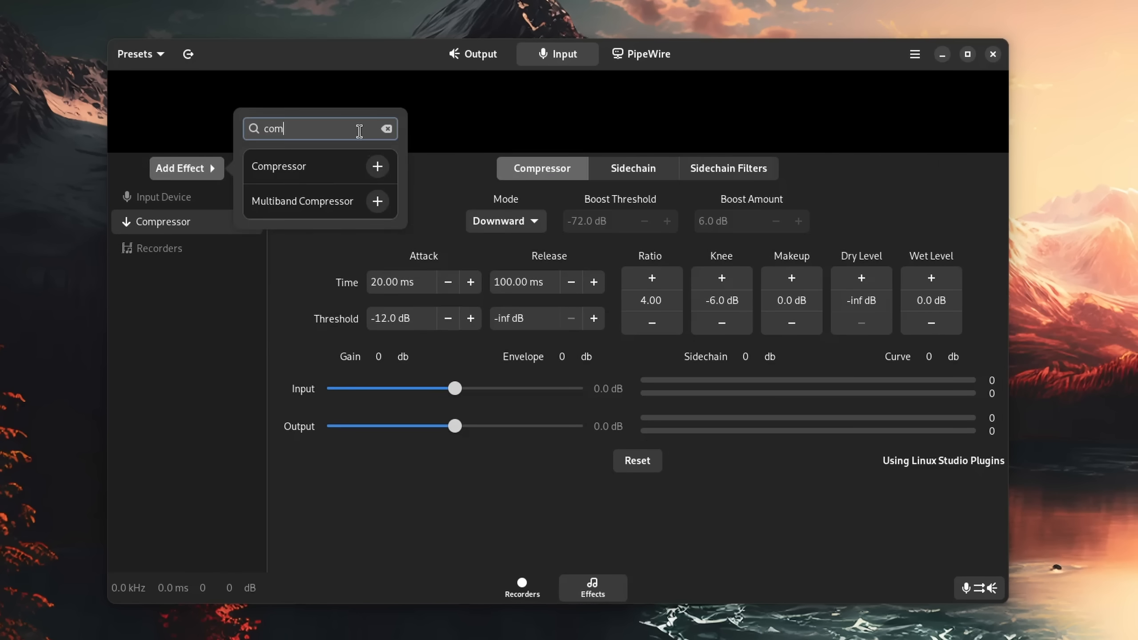
left_click(387, 129)
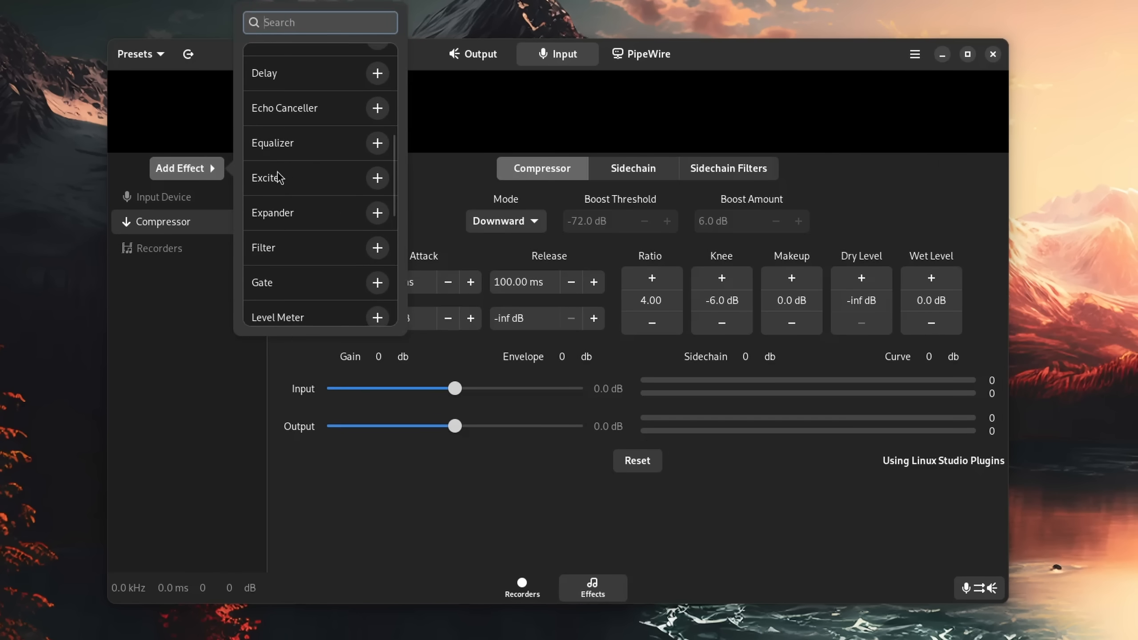